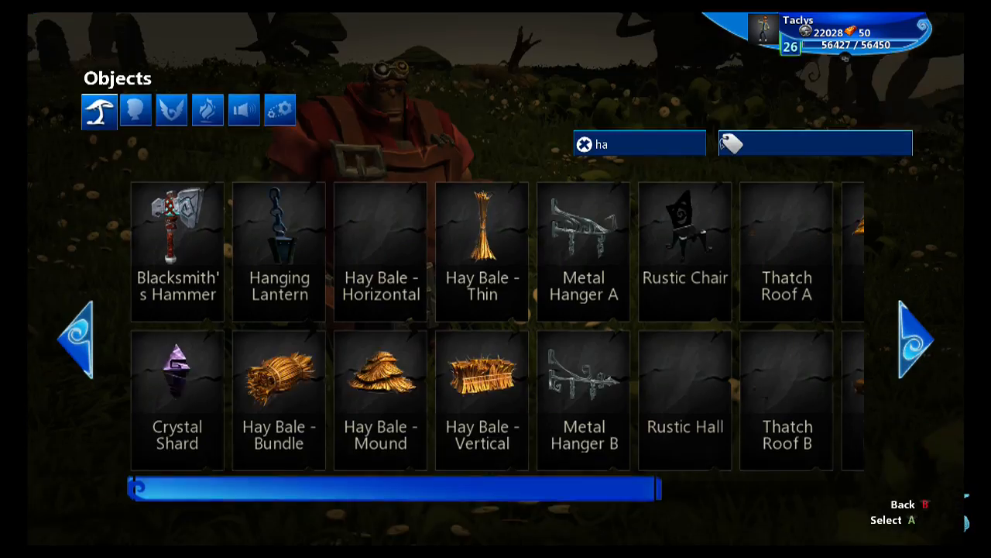
Step: Choose the Woodland Blacksmith from the Characters gallery
left_click(136, 108)
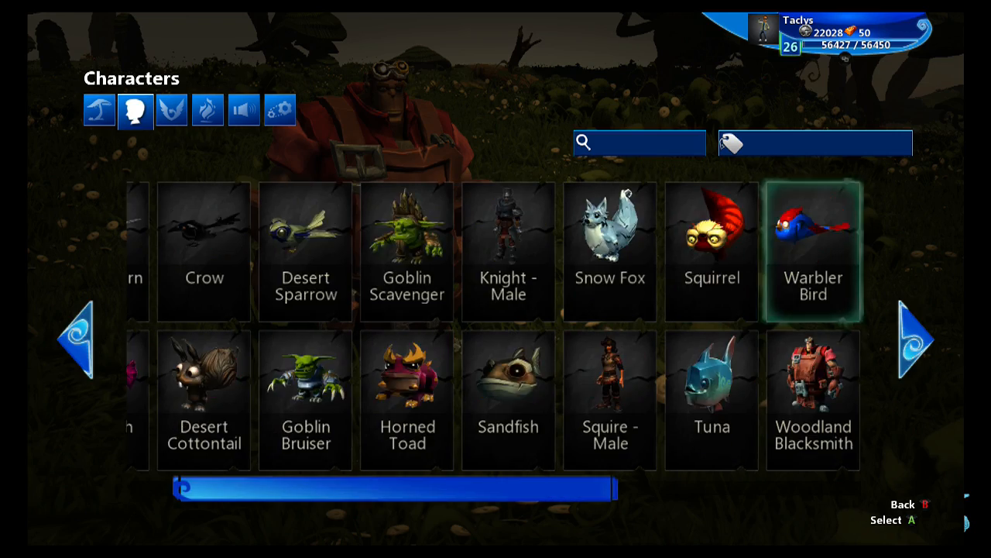
left_click(914, 334)
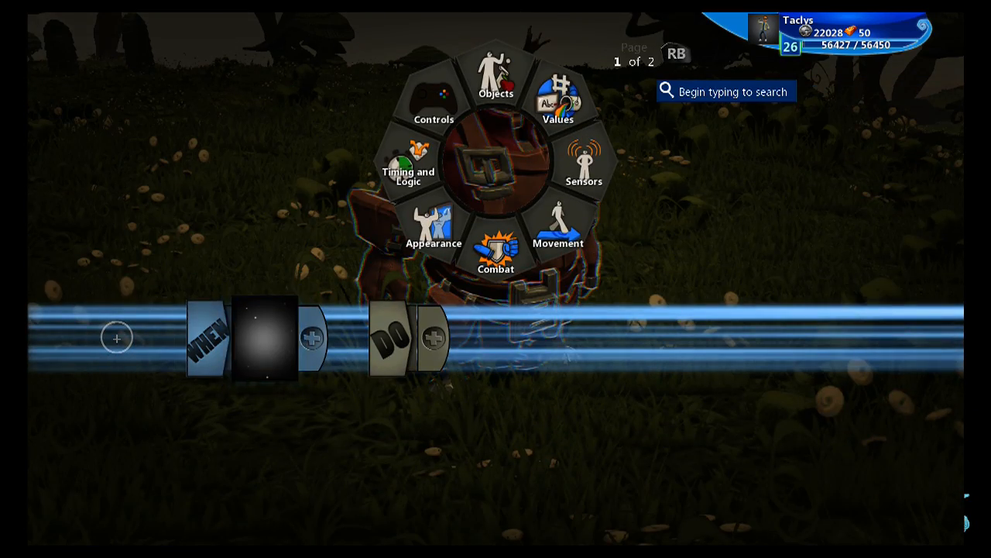
Step: Build rule 1: WHEN once, DO team equals team 1
left_click(409, 163)
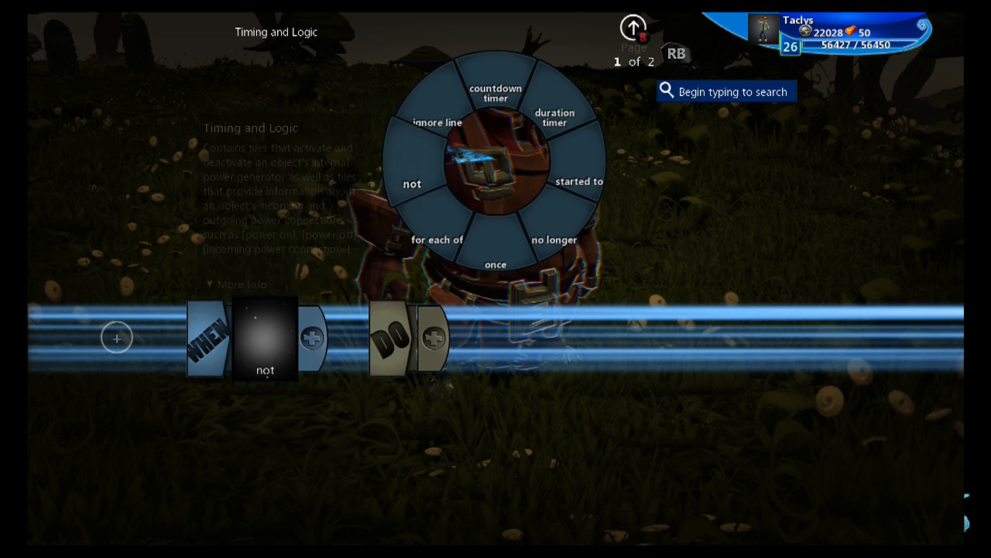
left_click(496, 263)
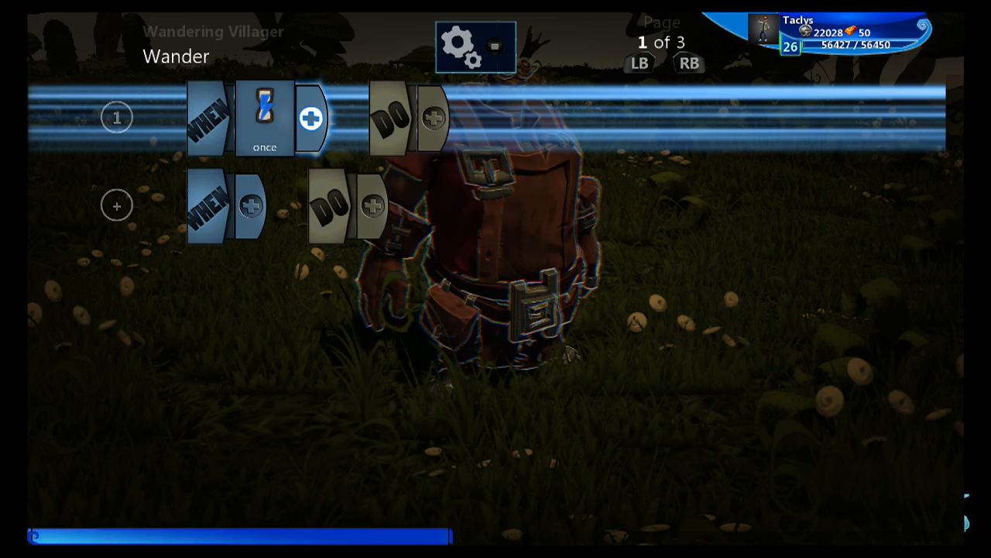
left_click(434, 118)
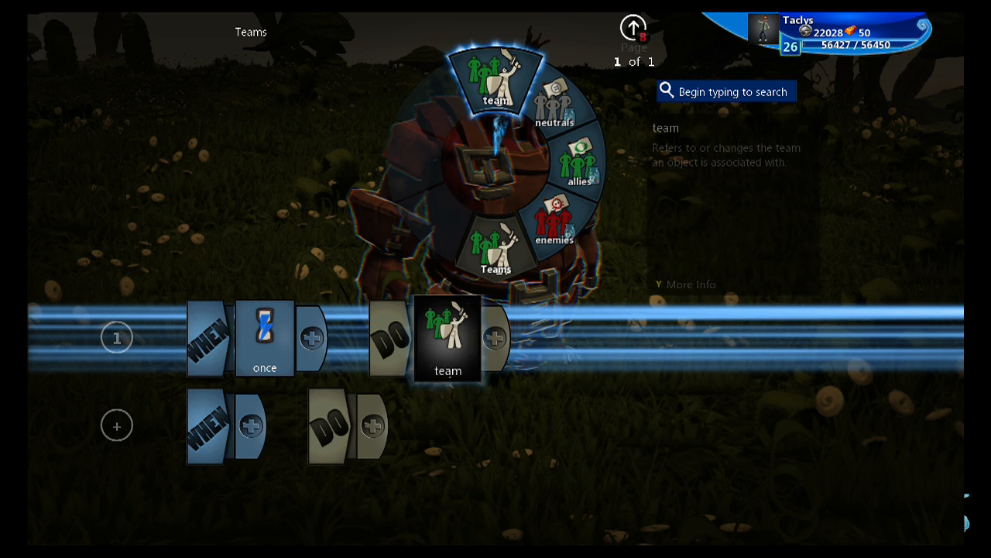
left_click(487, 81)
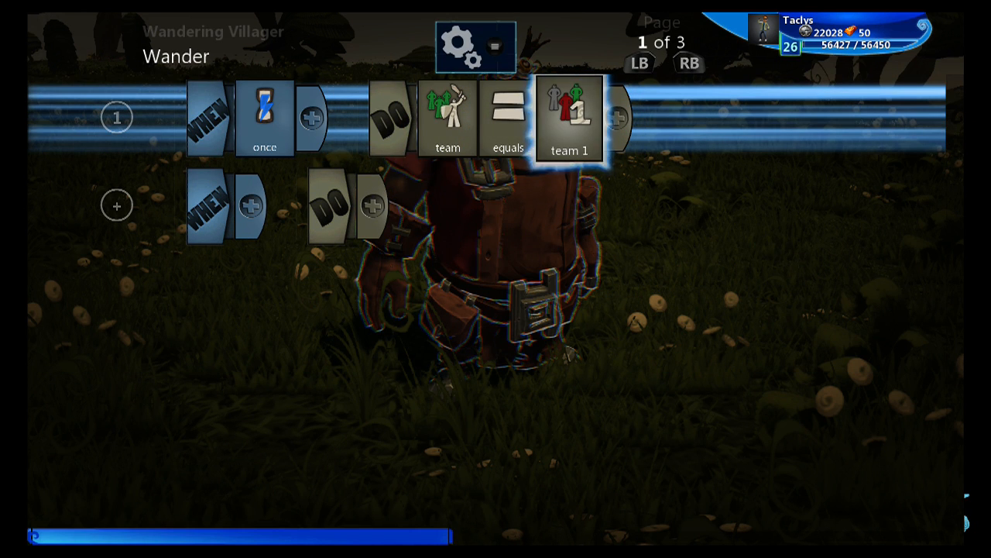
left_click(570, 116)
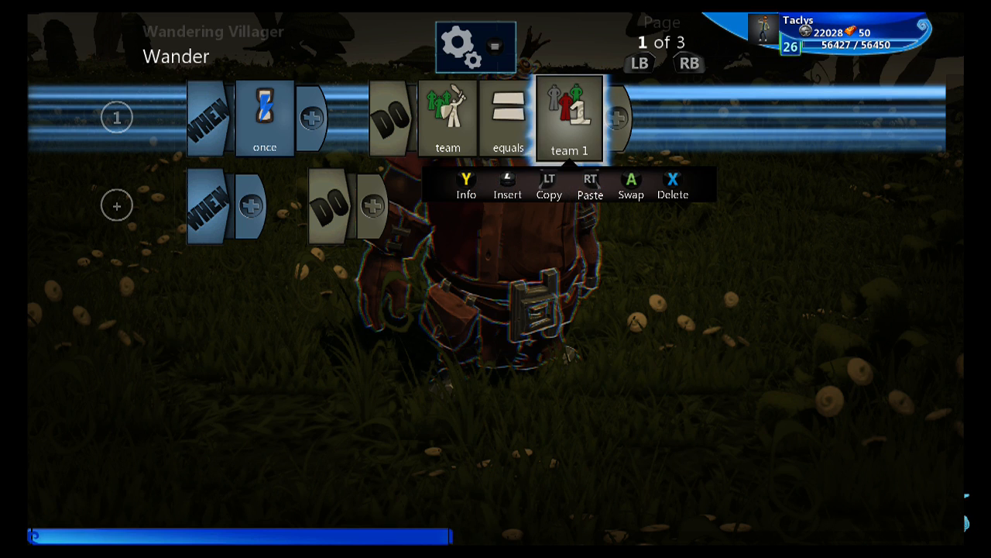
left_click(250, 205)
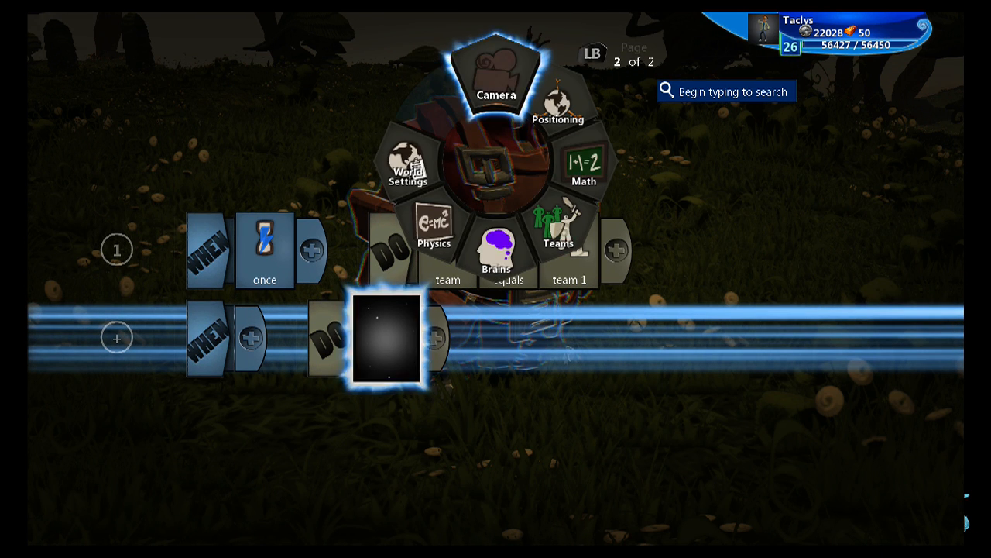
Step: Give rule 2 a DO follow camera action
left_click(499, 77)
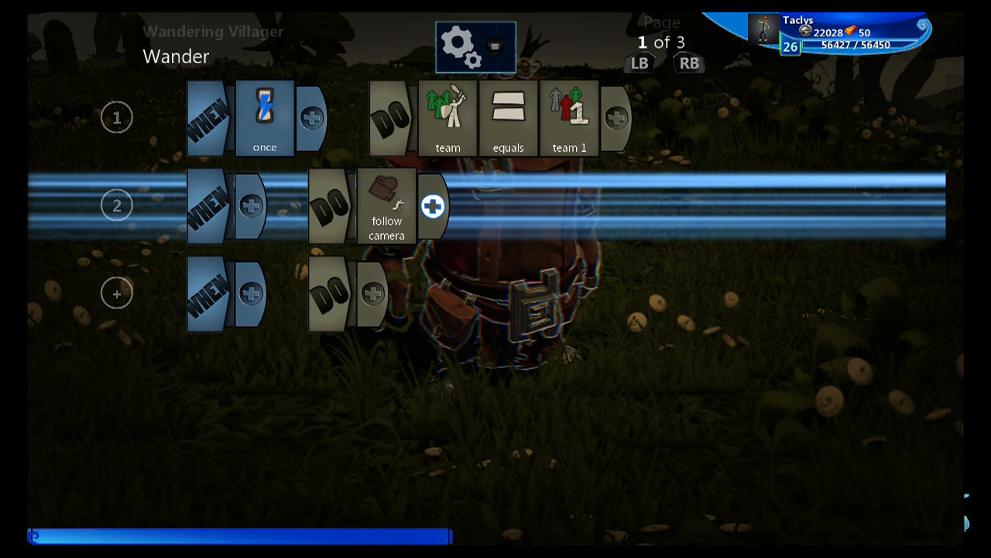
left_click(431, 209)
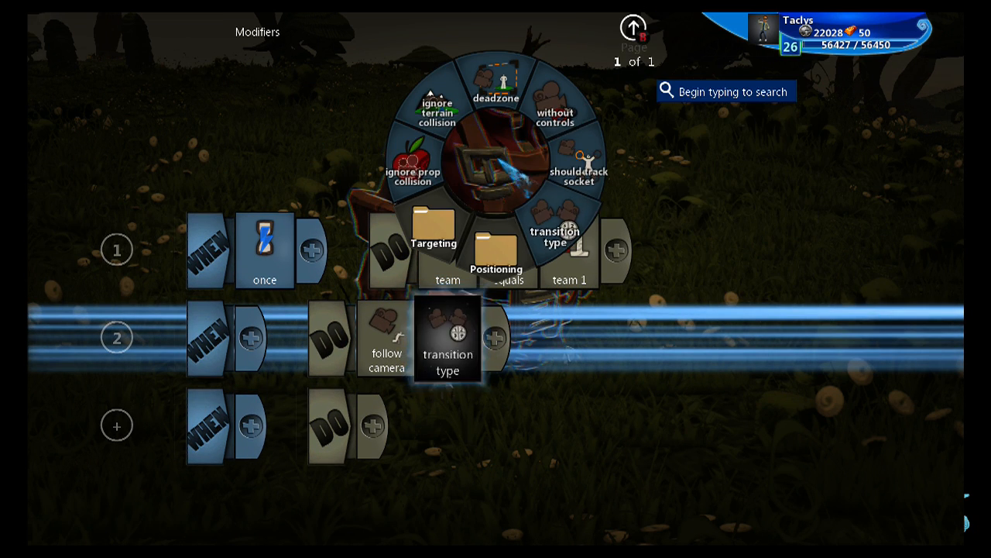
left_click(555, 116)
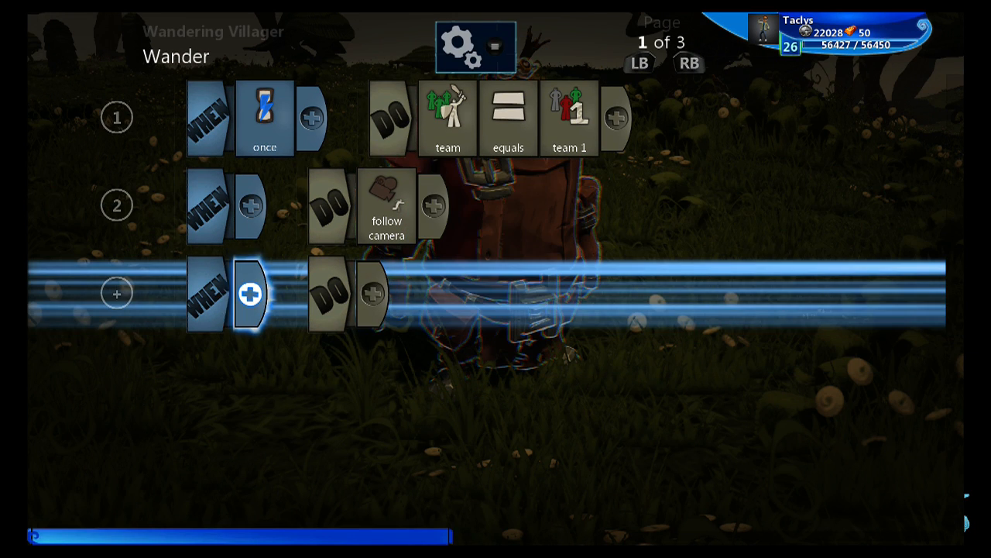
Step: Build rule 3: WHEN left stick, DO move
left_click(474, 48)
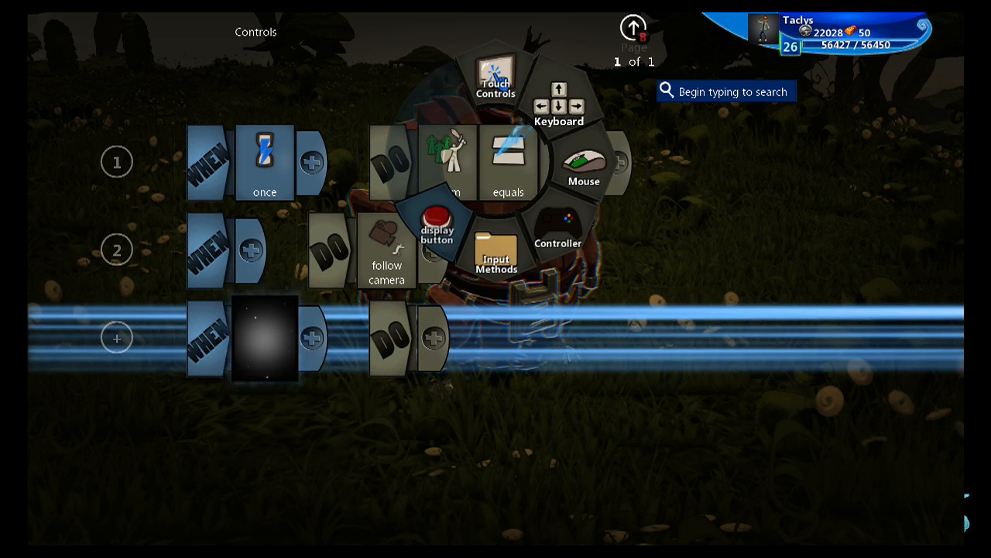
left_click(558, 232)
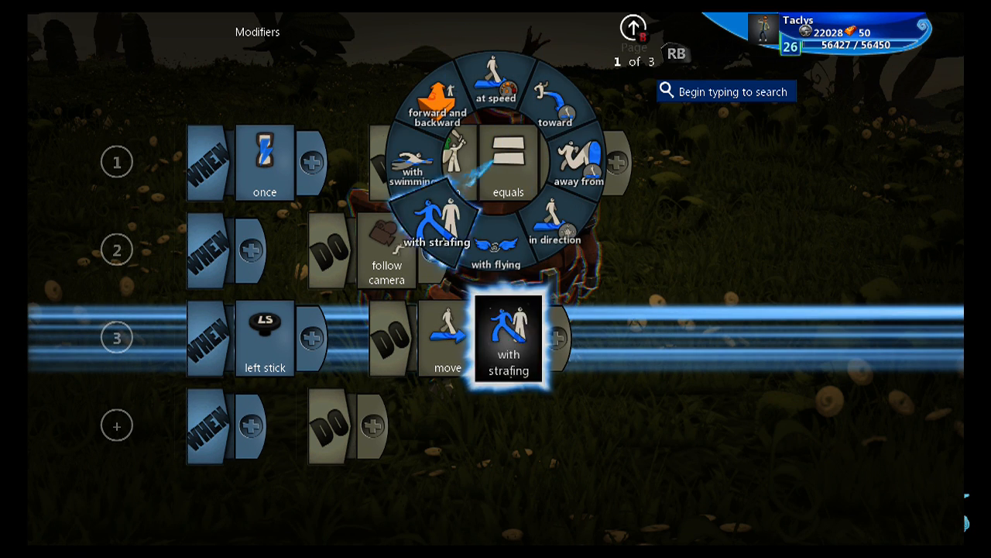
left_click(436, 101)
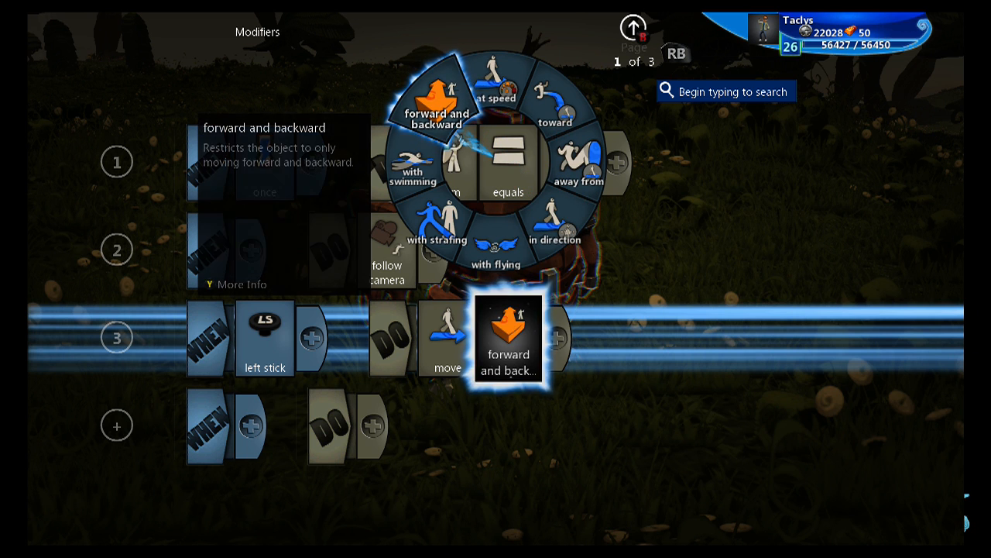
left_click(555, 229)
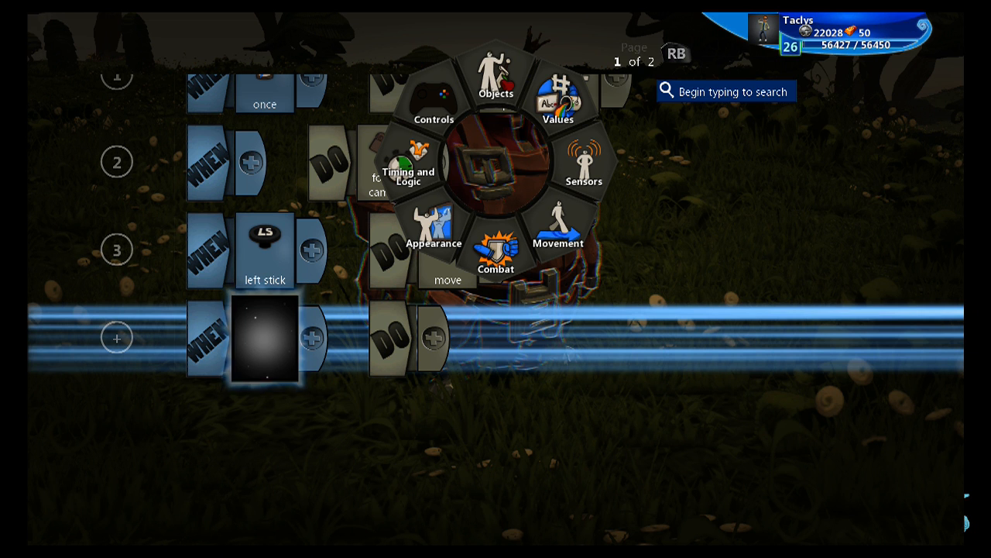
Step: Build rule 4's WHEN: detect interactable objects in front, leaving DO empty
left_click(434, 106)
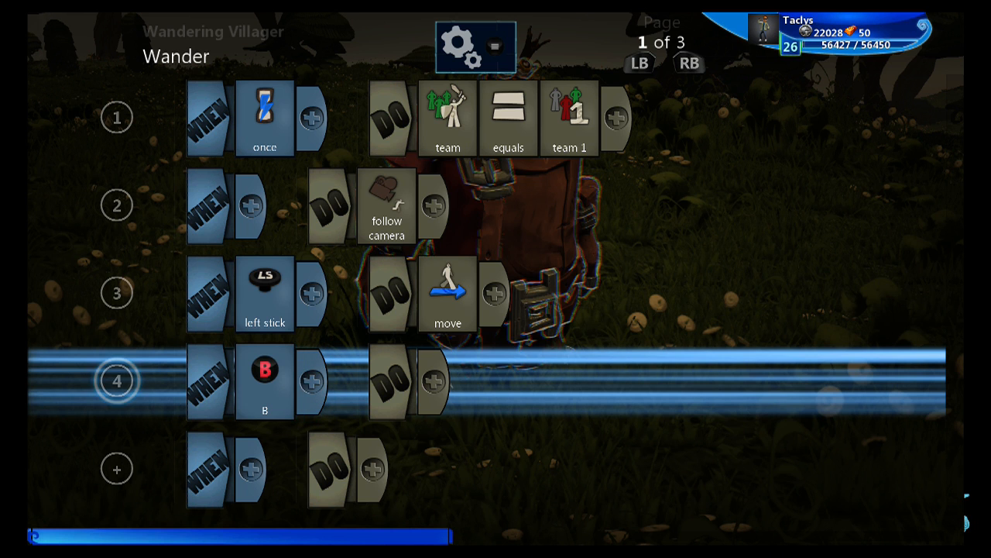
left_click(434, 381)
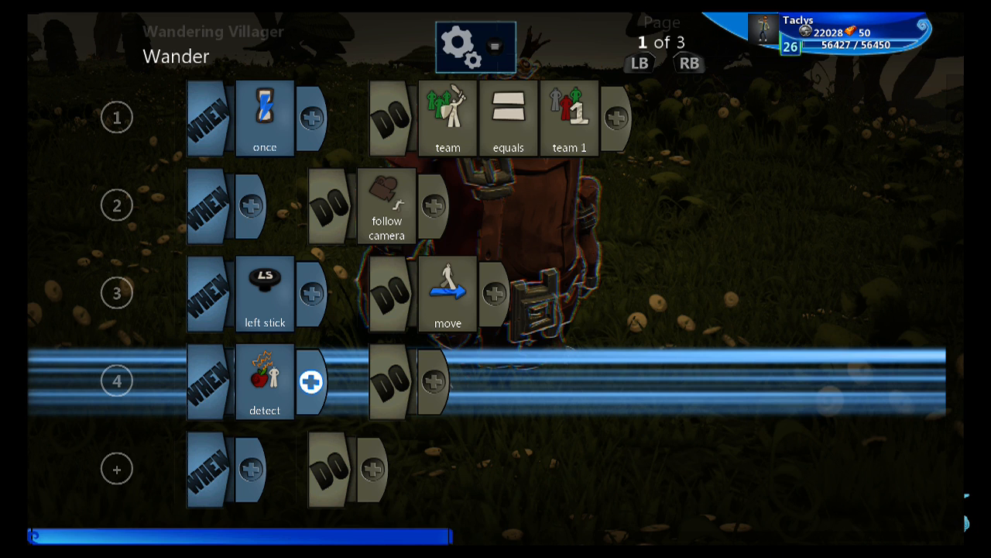
left_click(310, 381)
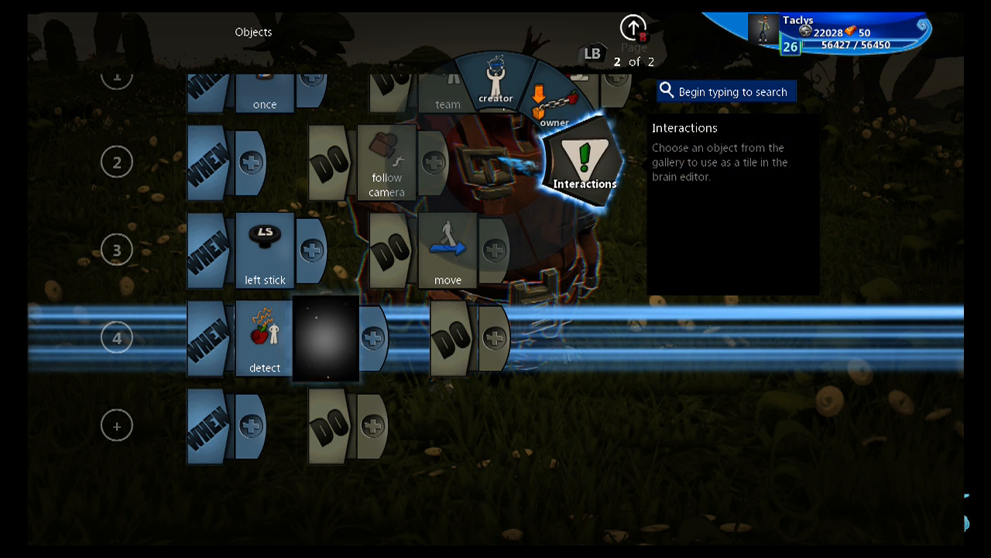
left_click(589, 152)
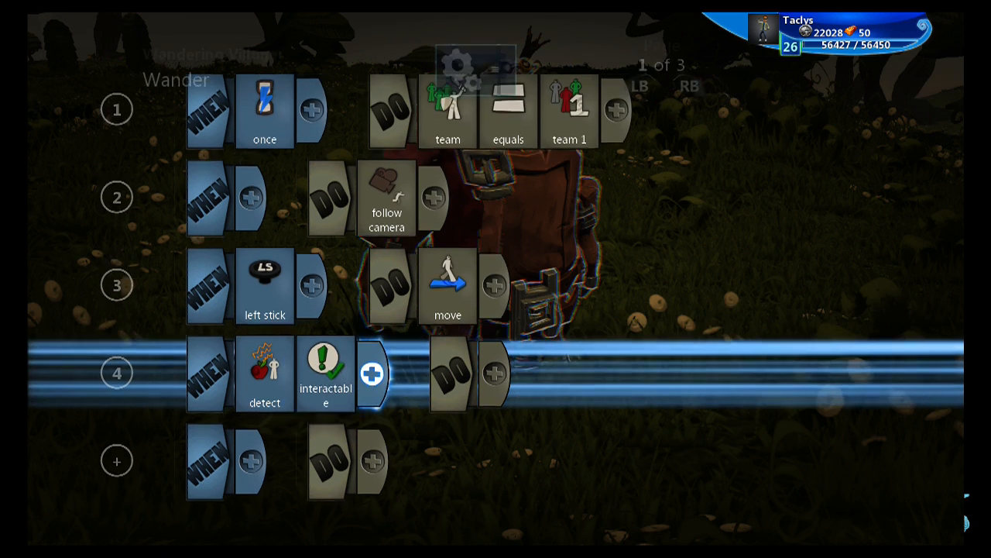
left_click(374, 373)
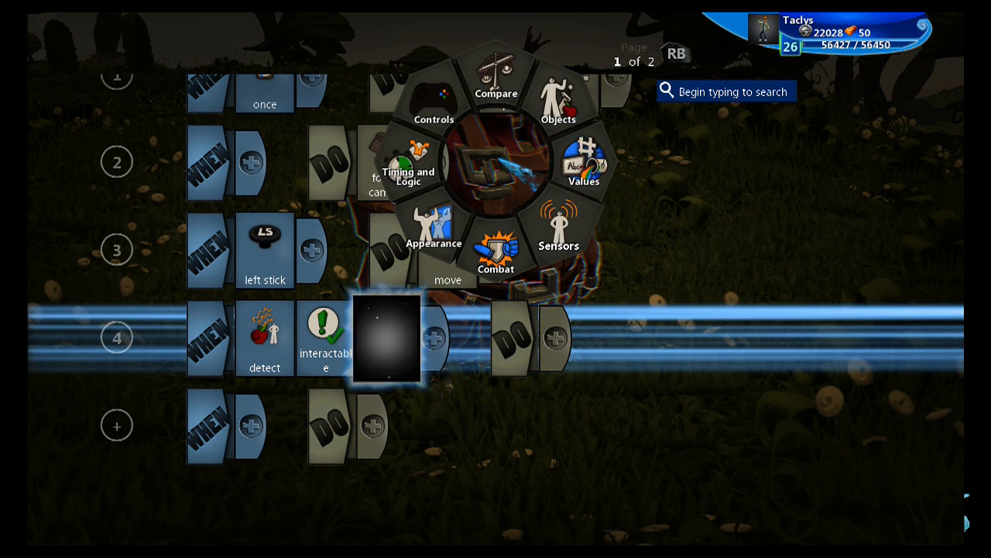
left_click(559, 232)
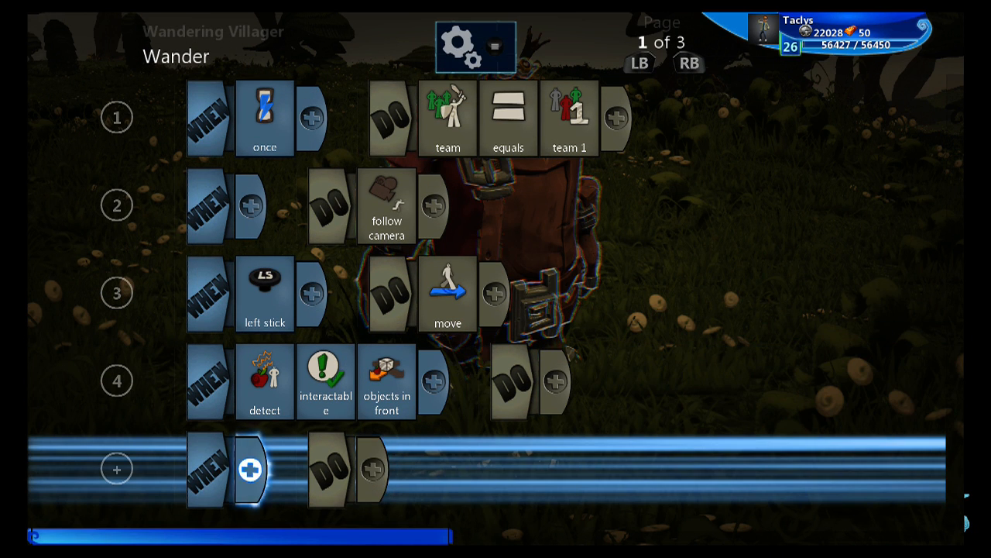
left_click(326, 381)
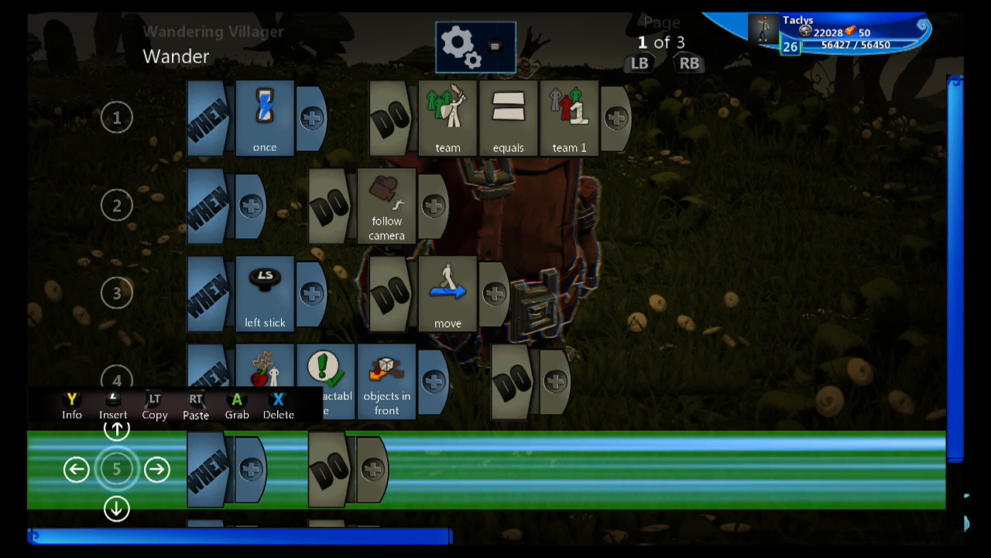
Step: Nest rule 5 under the detection rule with DO highlight it blue
scroll("down", 3)
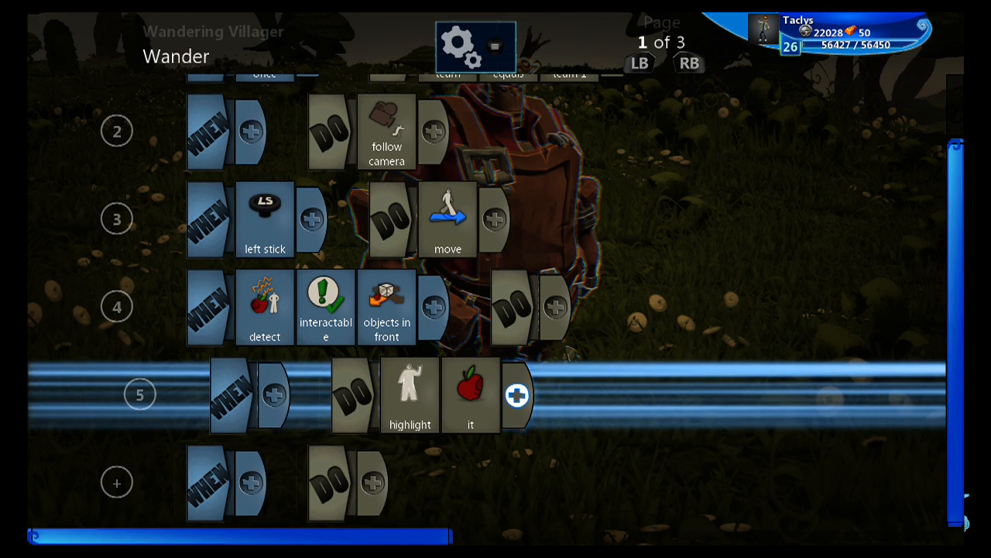
left_click(518, 395)
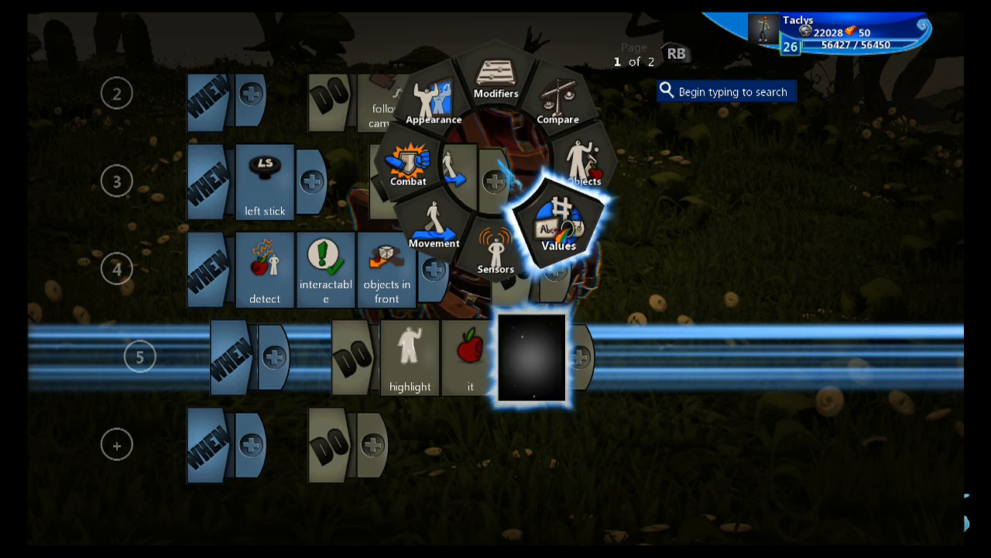
left_click(559, 225)
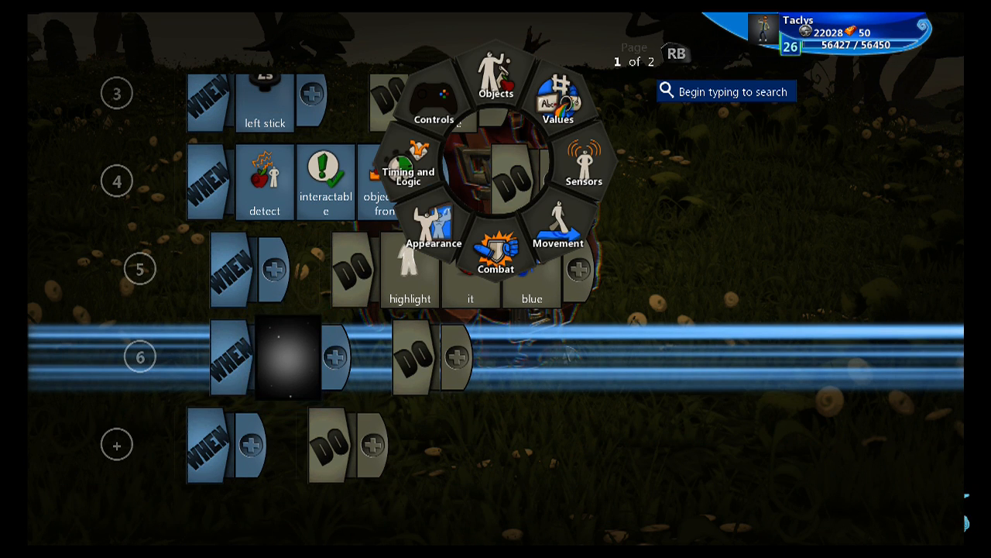
left_click(424, 108)
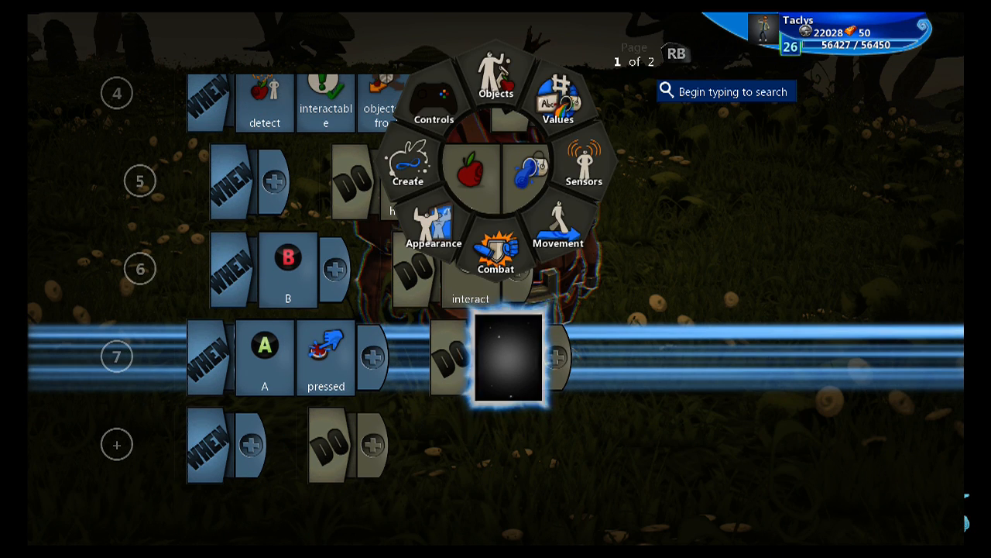
Step: Finish rule 7 as WHEN A pressed, DO jump, and add an empty rule 8
left_click(558, 225)
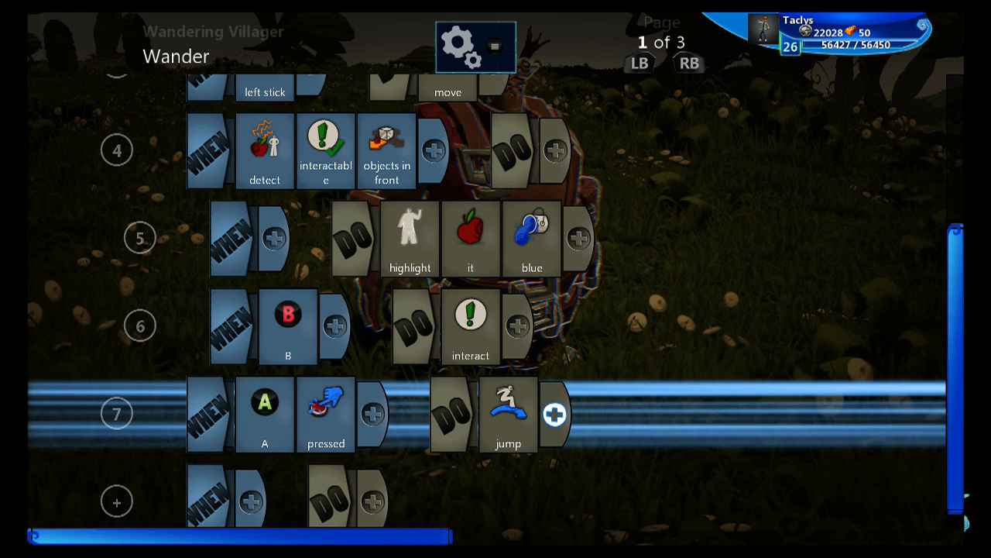
left_click(508, 416)
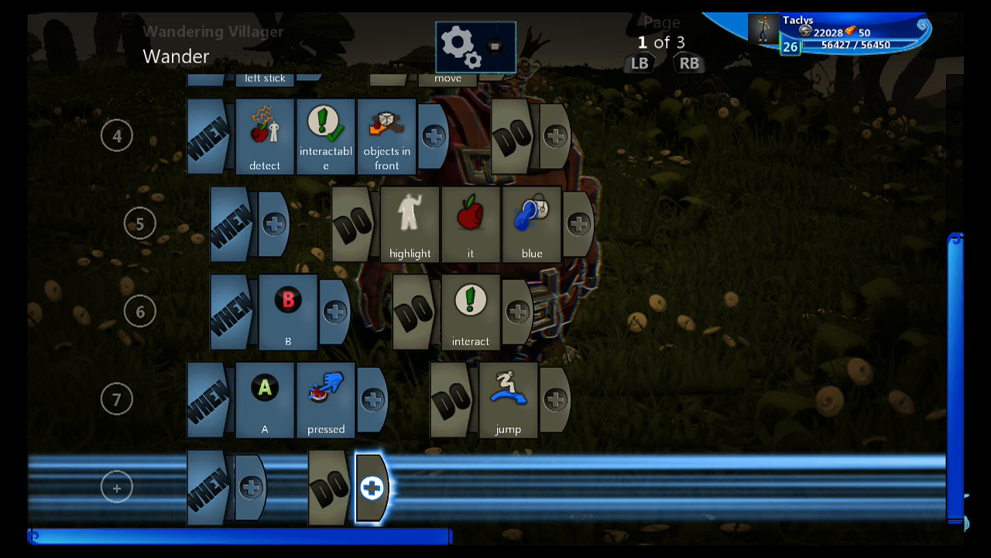
Step: Build rule 8: WHEN X, DO attack light from the Combat actions
left_click(368, 487)
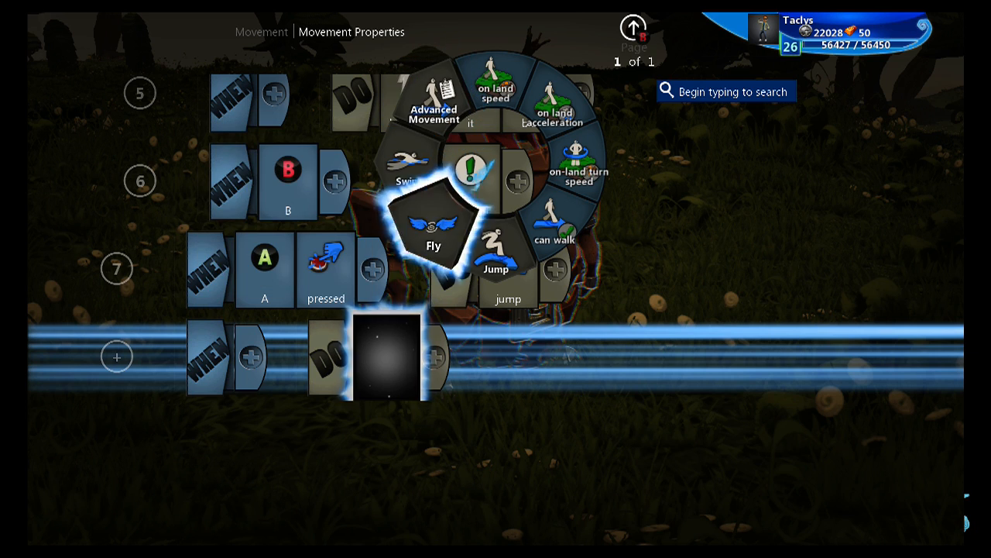
left_click(508, 267)
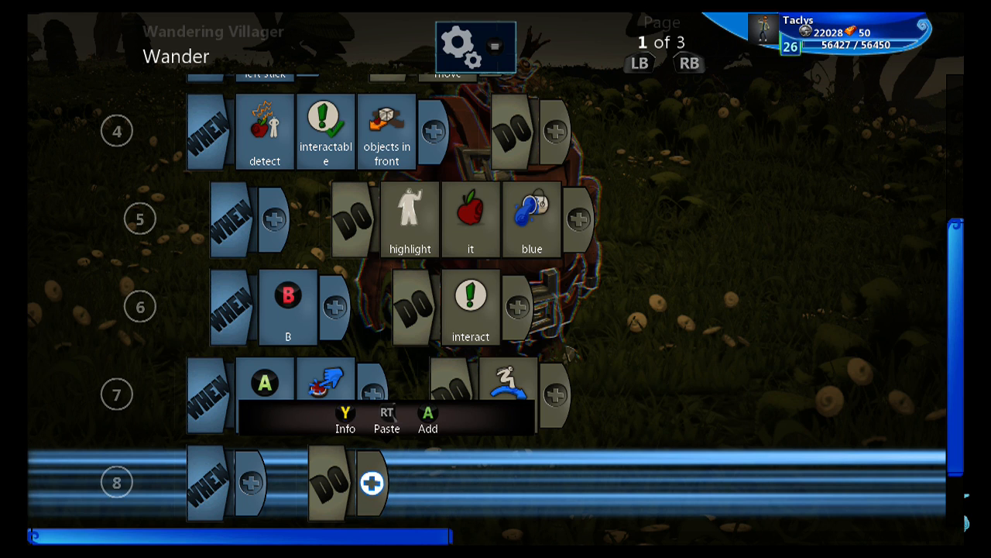
scroll("down", 3)
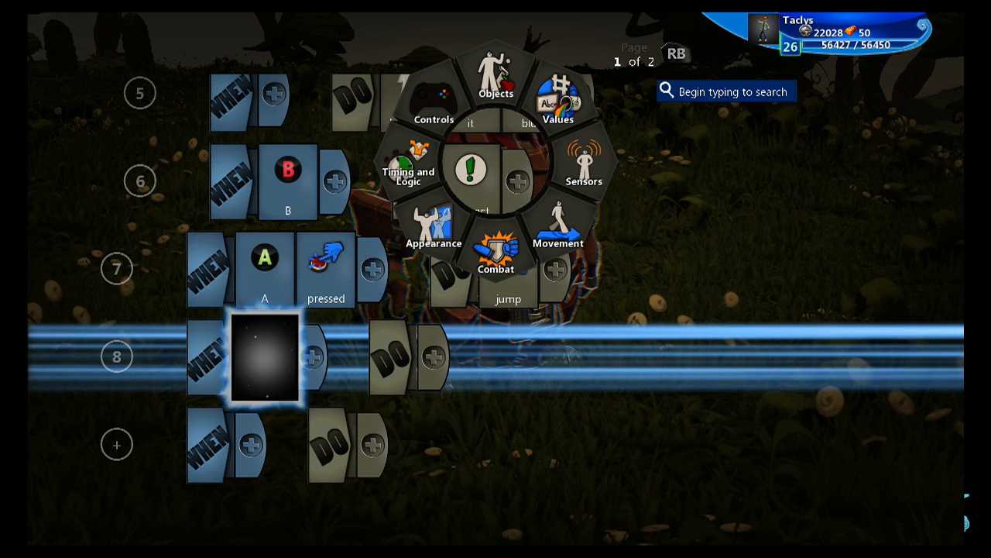
left_click(433, 105)
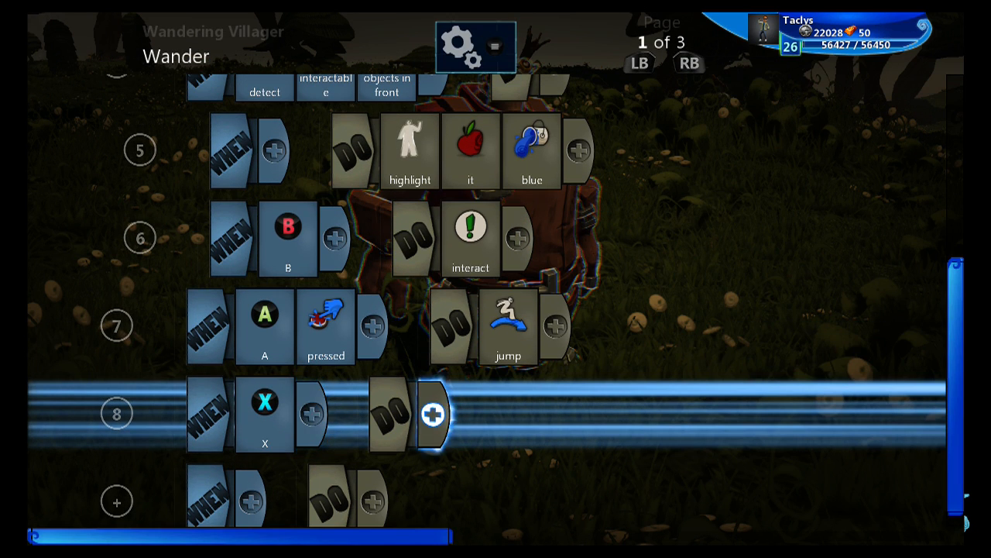
left_click(434, 412)
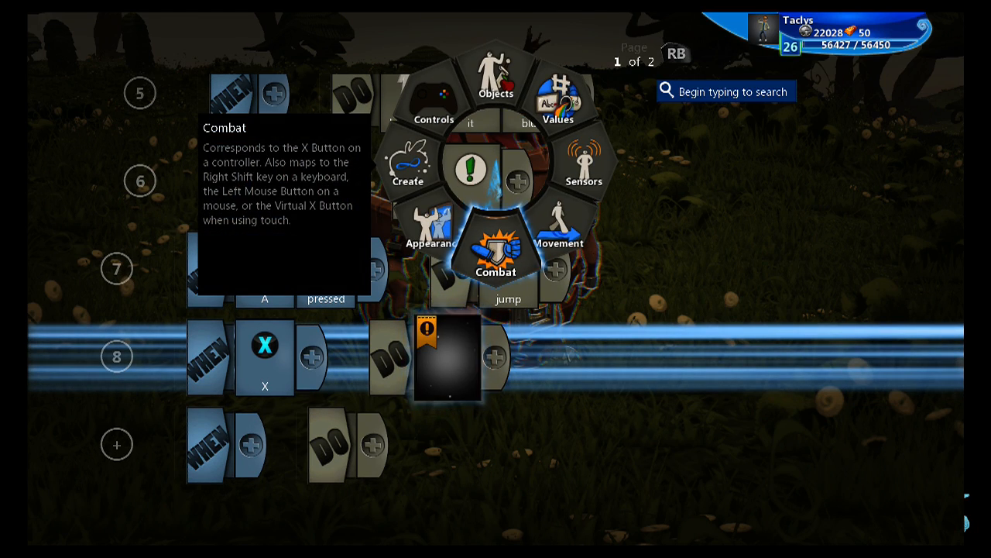
left_click(496, 250)
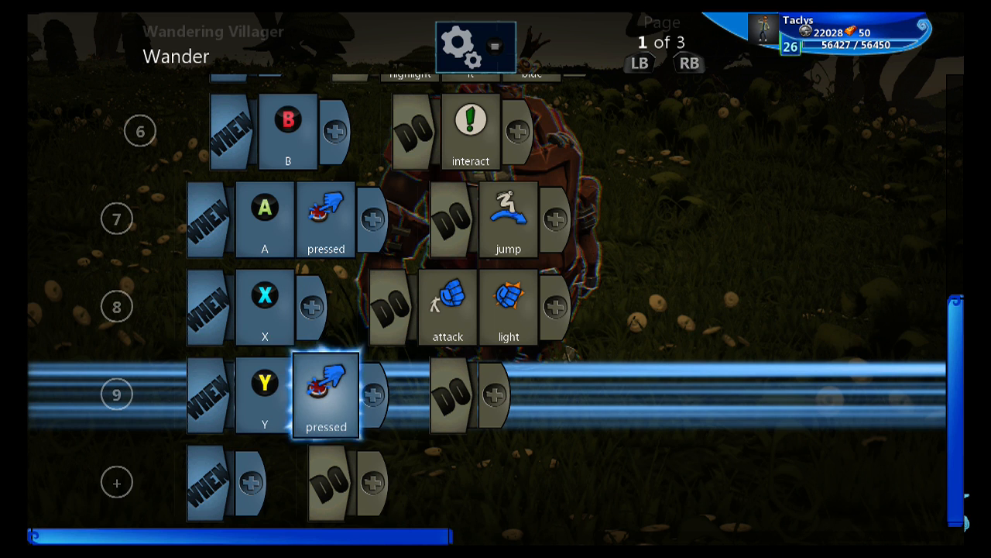
Step: Give rule 9 (WHEN Y pressed) DO attack medium heavy end combo
left_click(505, 356)
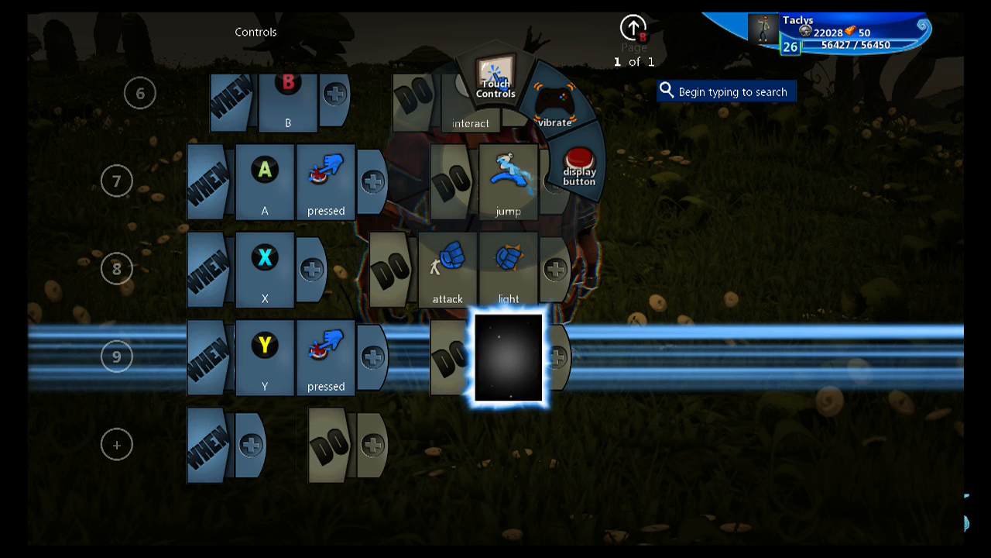
left_click(503, 360)
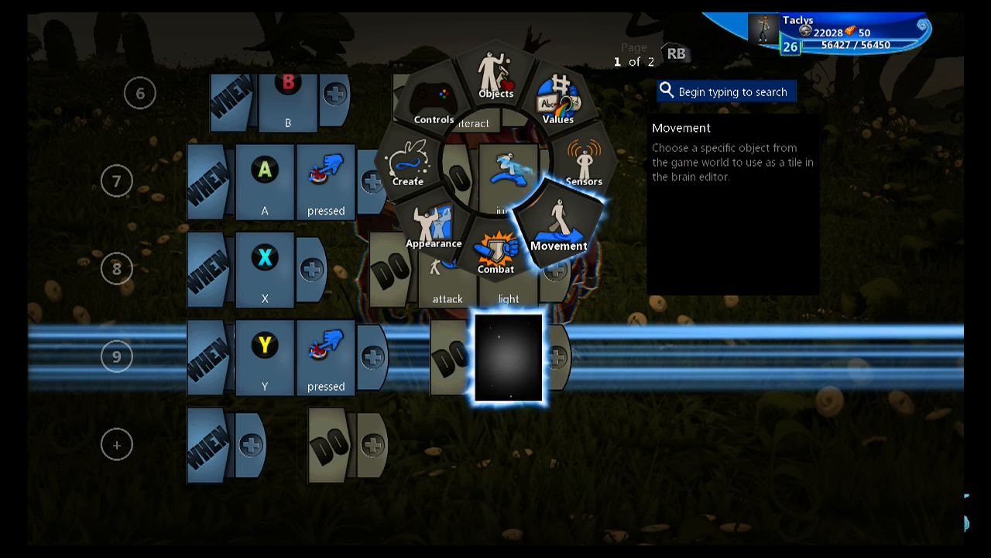
left_click(496, 256)
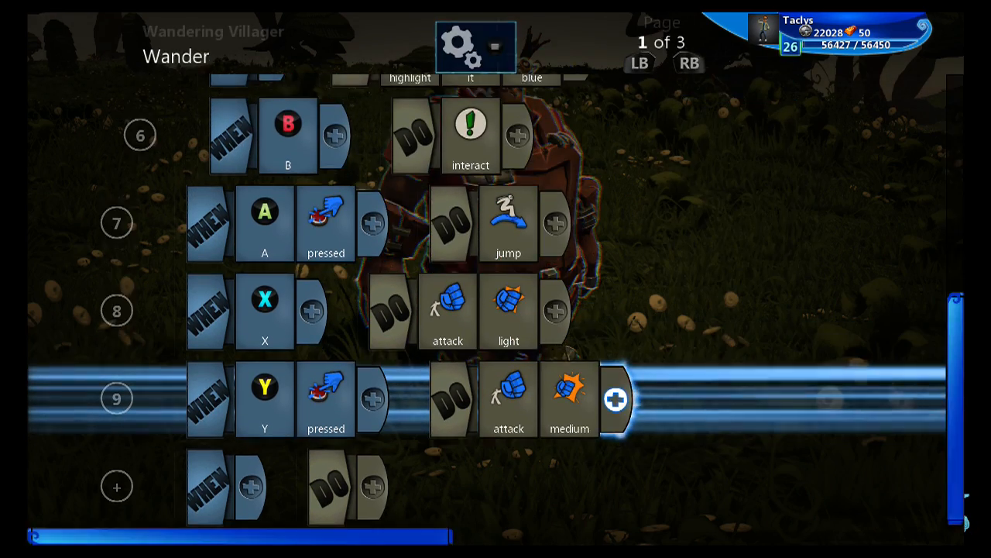
left_click(617, 399)
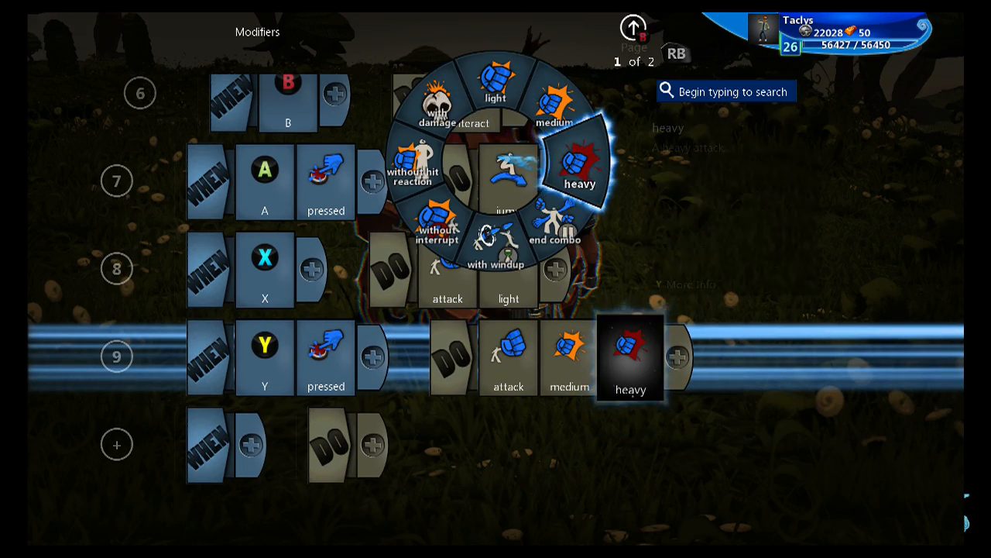
left_click(555, 225)
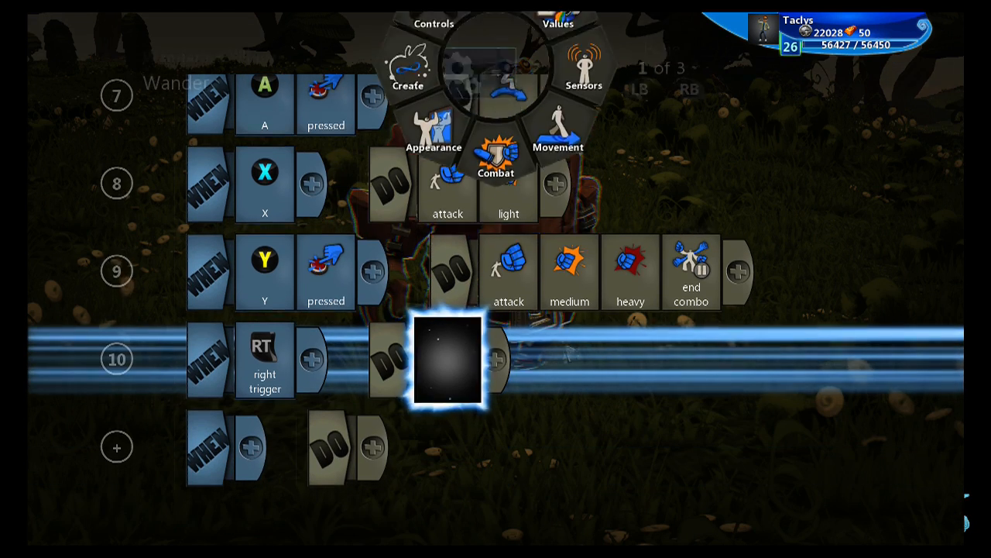
Step: Give rule 10 (WHEN right trigger) DO shoot Metal Bar picked from the object gallery
left_click(496, 173)
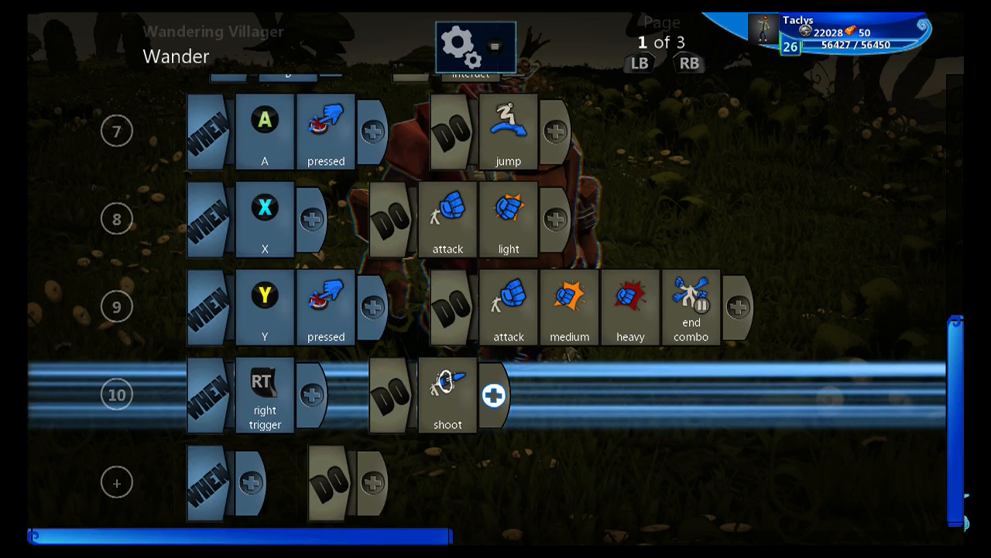
left_click(494, 395)
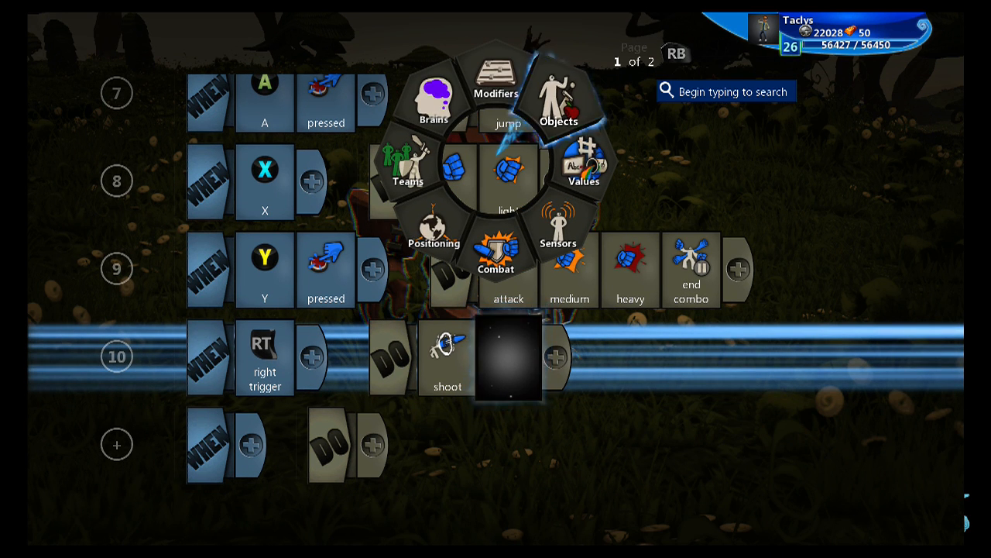
left_click(559, 100)
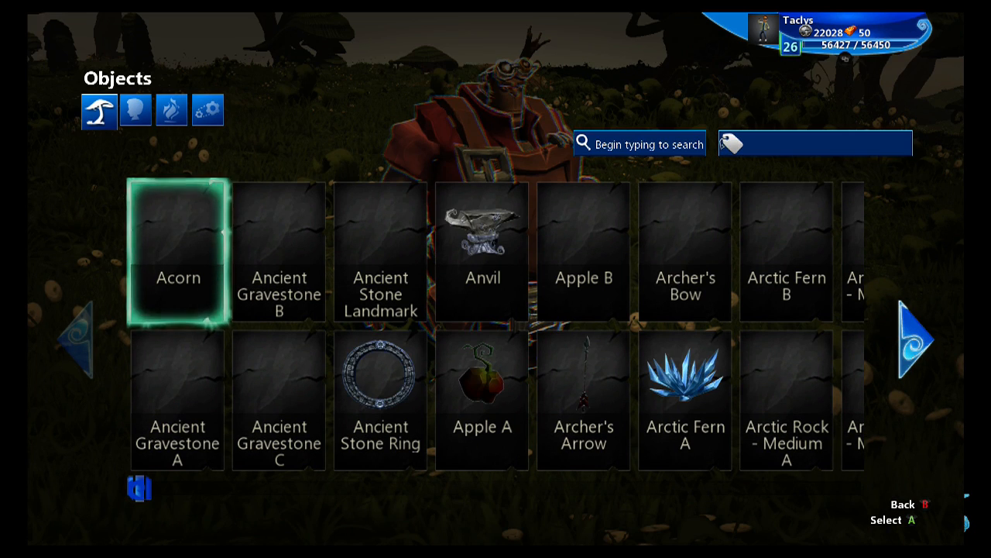
left_click(912, 338)
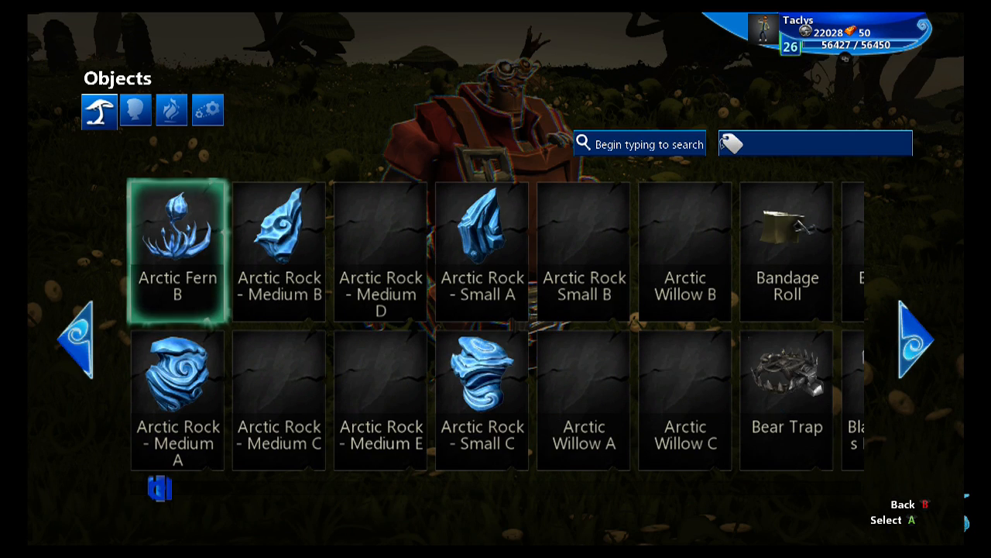
left_click(932, 333)
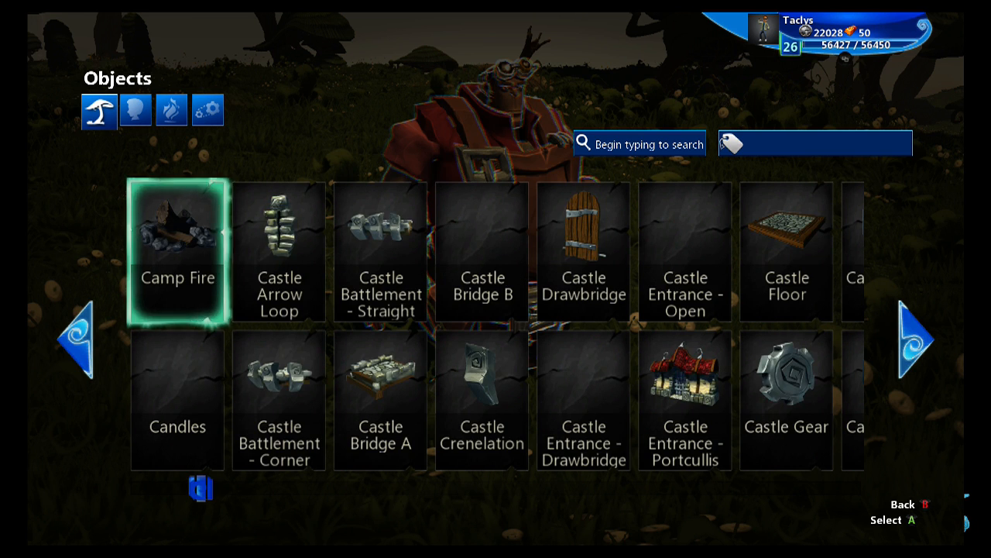
left_click(914, 328)
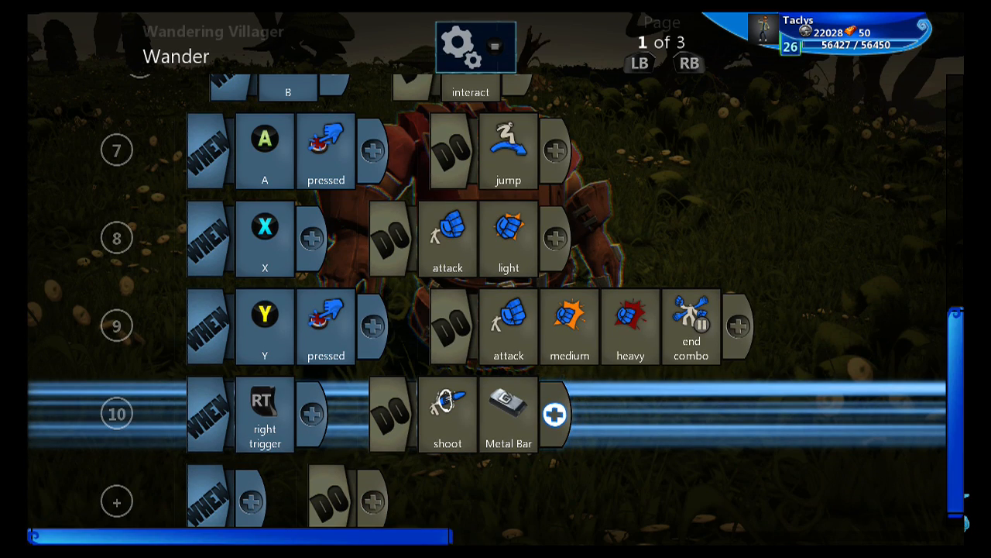
left_click(554, 416)
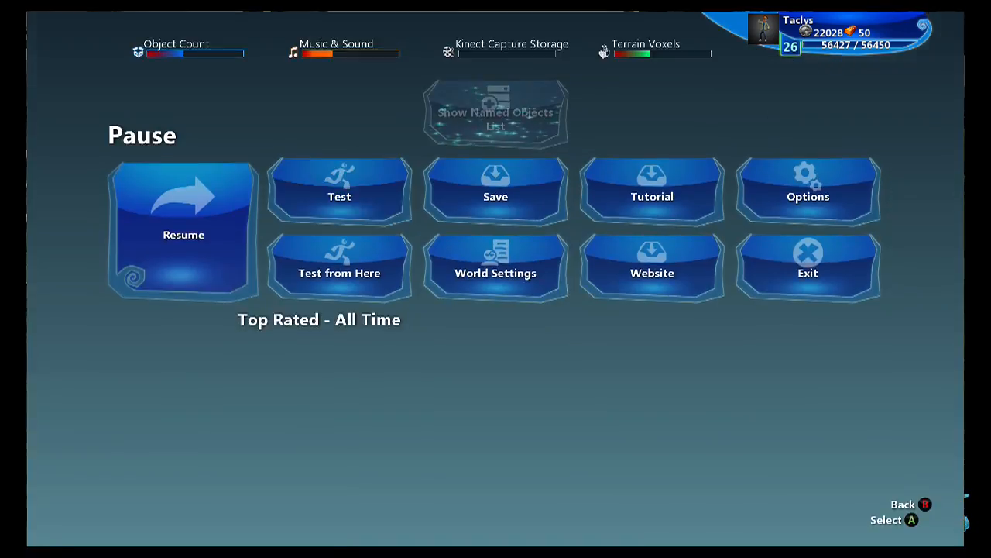
Step: Start Test mode from the pause menu to playtest the level
left_click(183, 234)
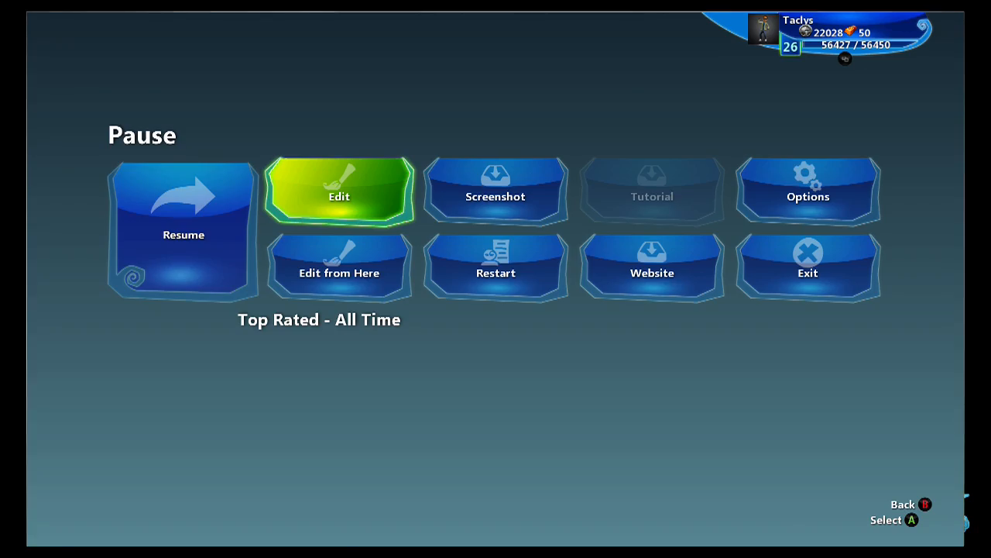
Step: Add row 11: display a health meter at screen top centre and start choosing its green colour
left_click(337, 192)
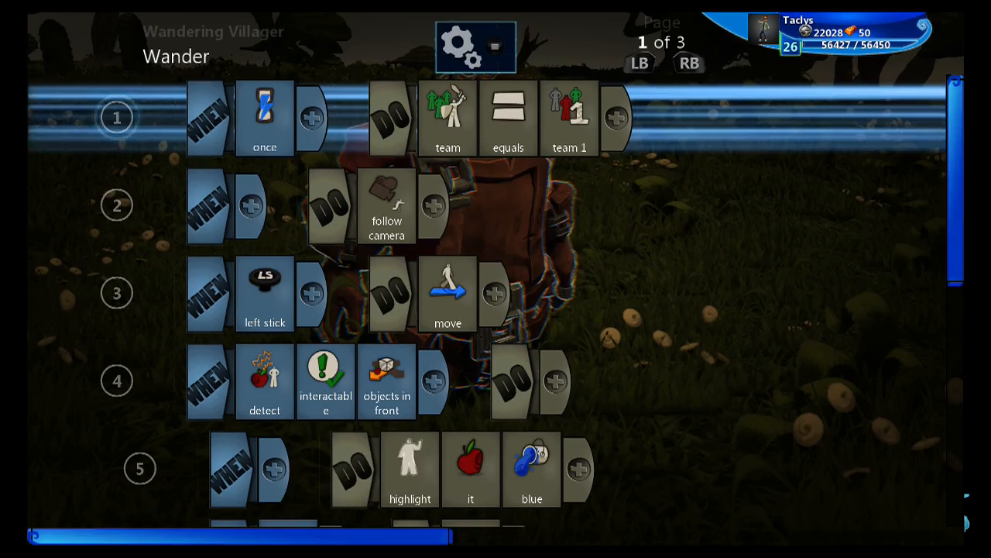
scroll("down", 3)
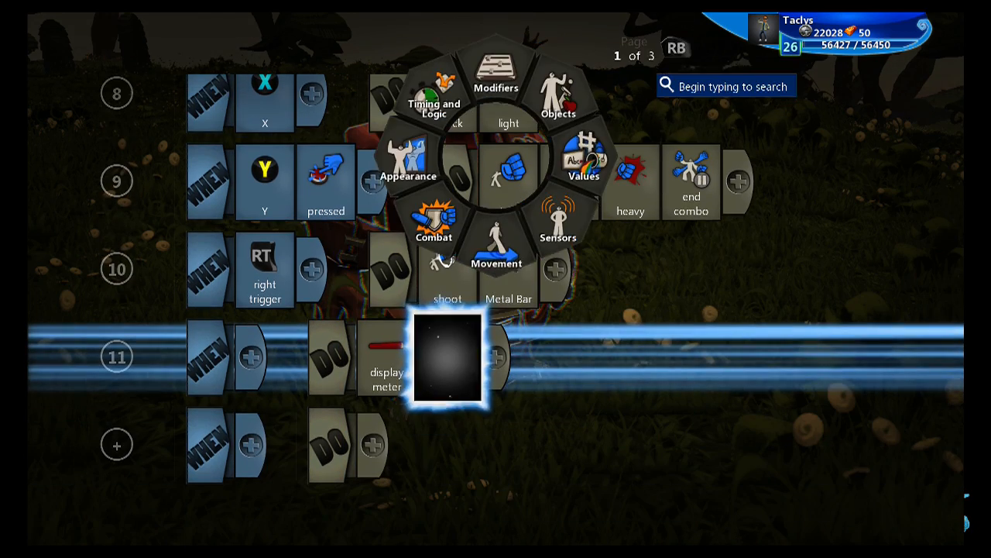
left_click(433, 225)
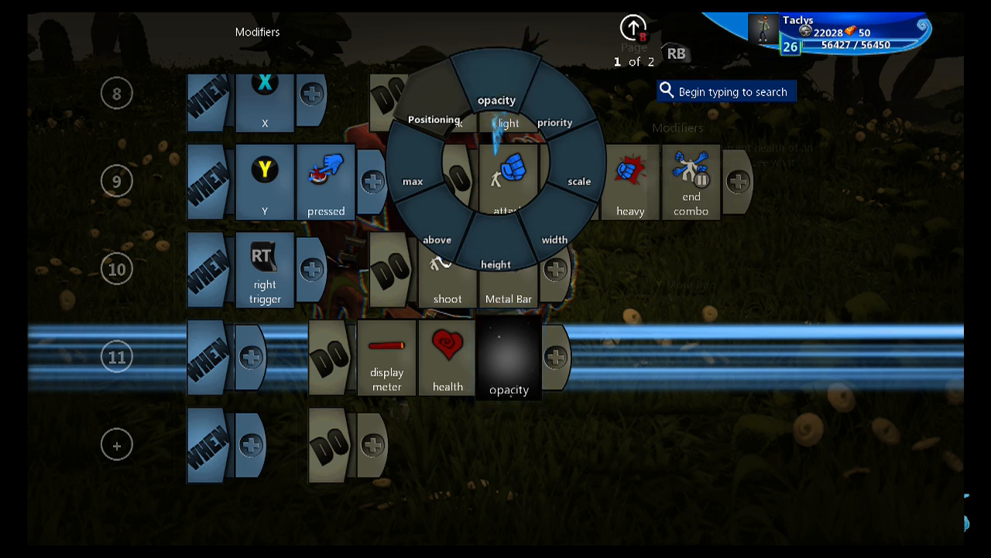
left_click(434, 119)
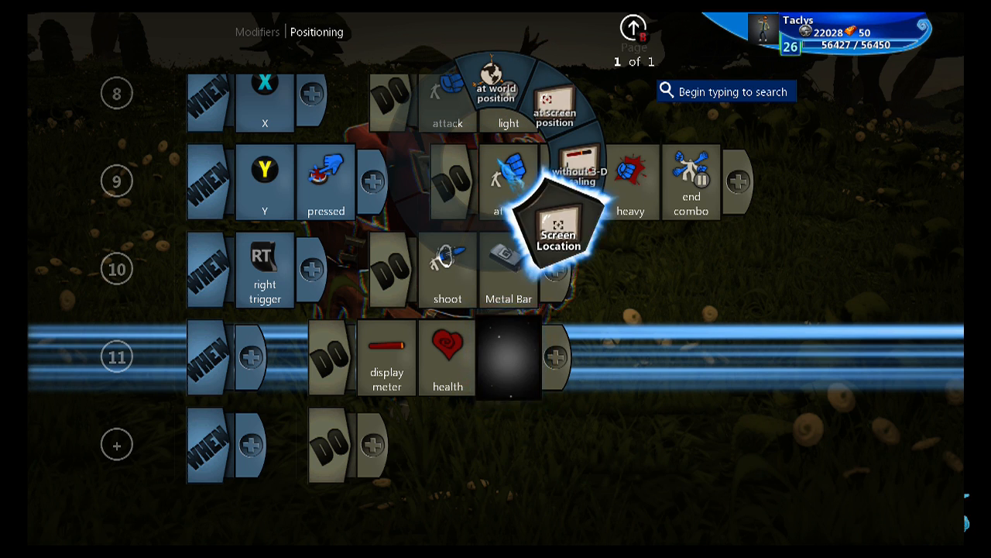
left_click(556, 232)
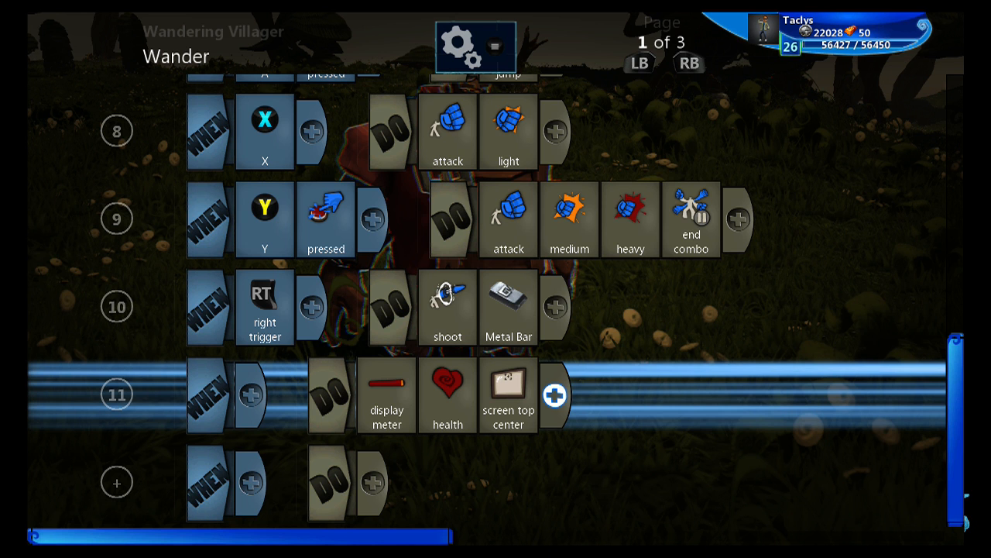
left_click(554, 396)
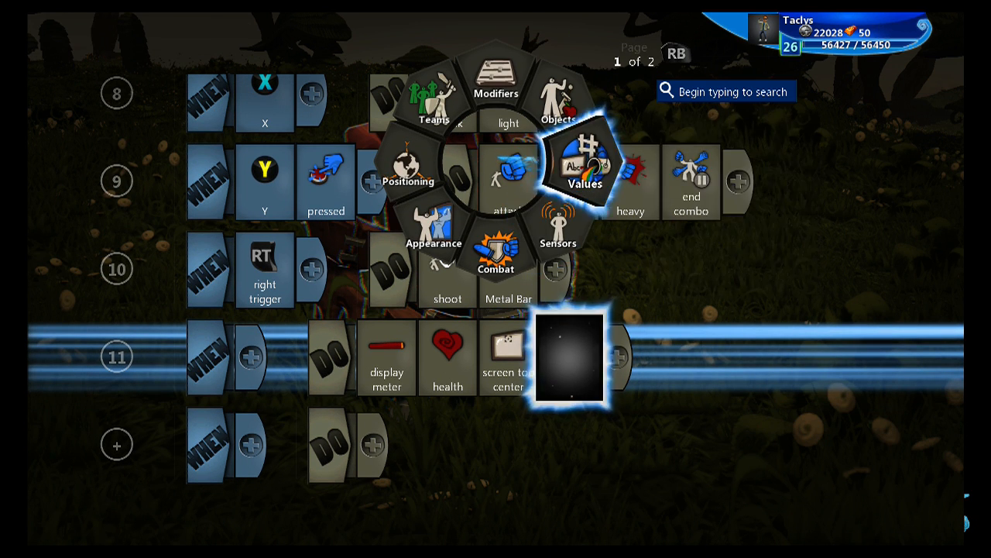
left_click(586, 167)
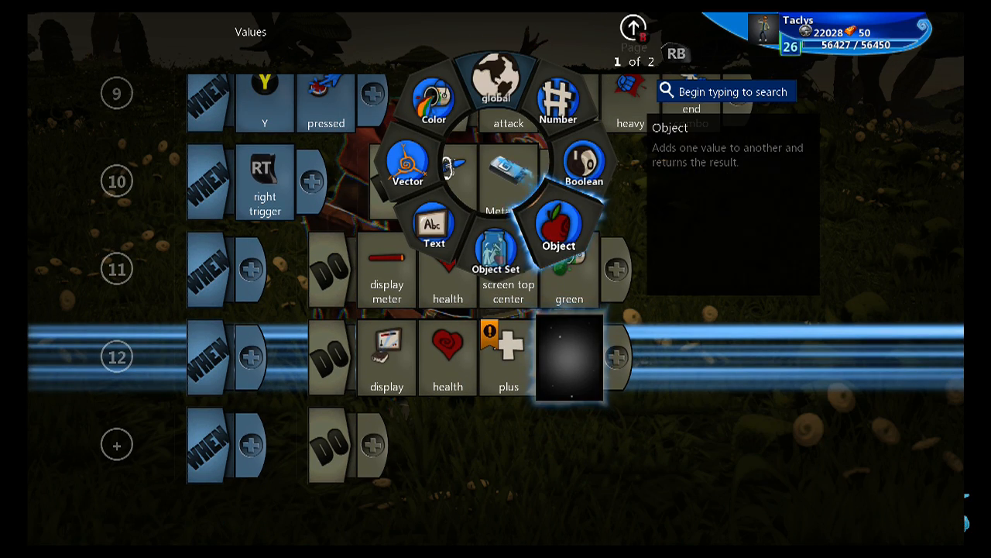
Step: Give row 12's health readout a new text value "/100", then finish editing the brain
left_click(434, 229)
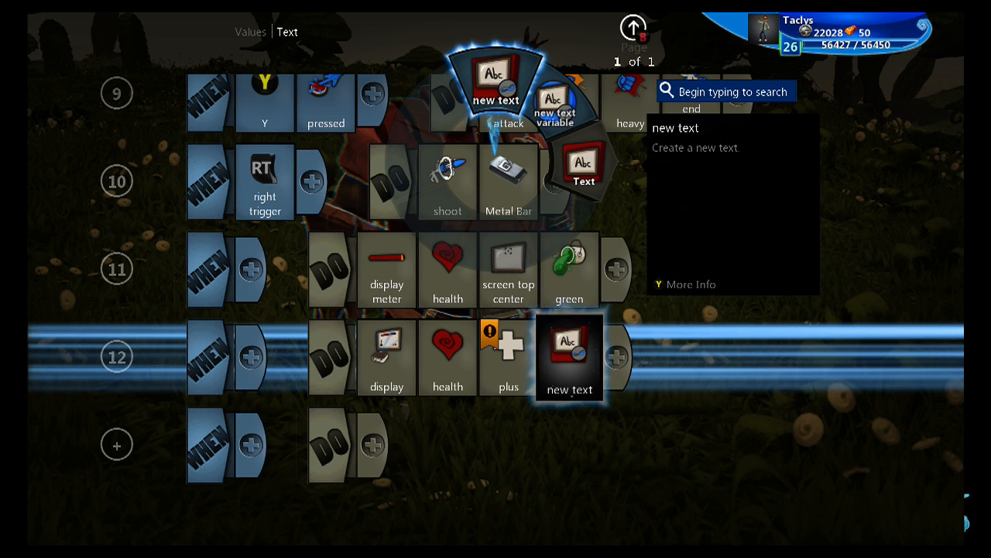
left_click(570, 356)
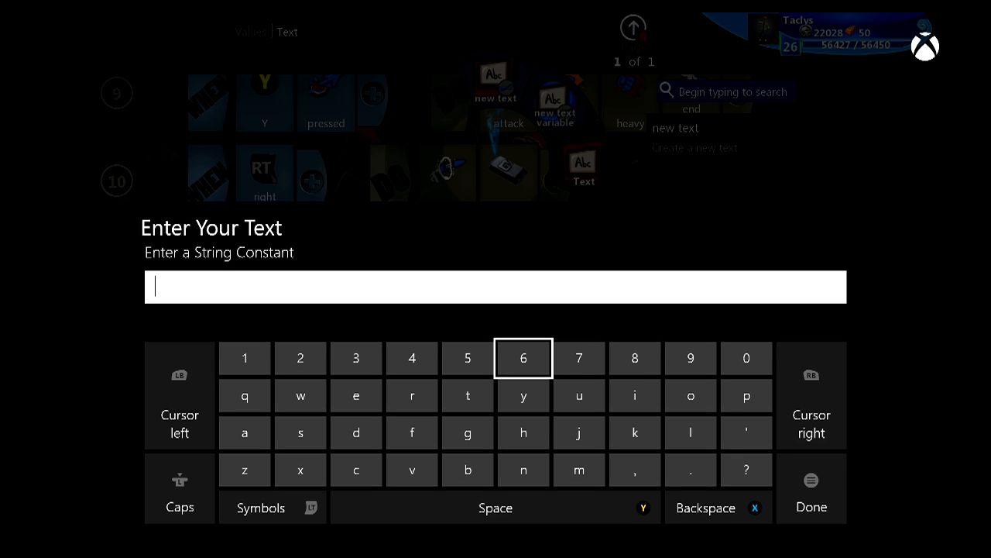
type("/100")
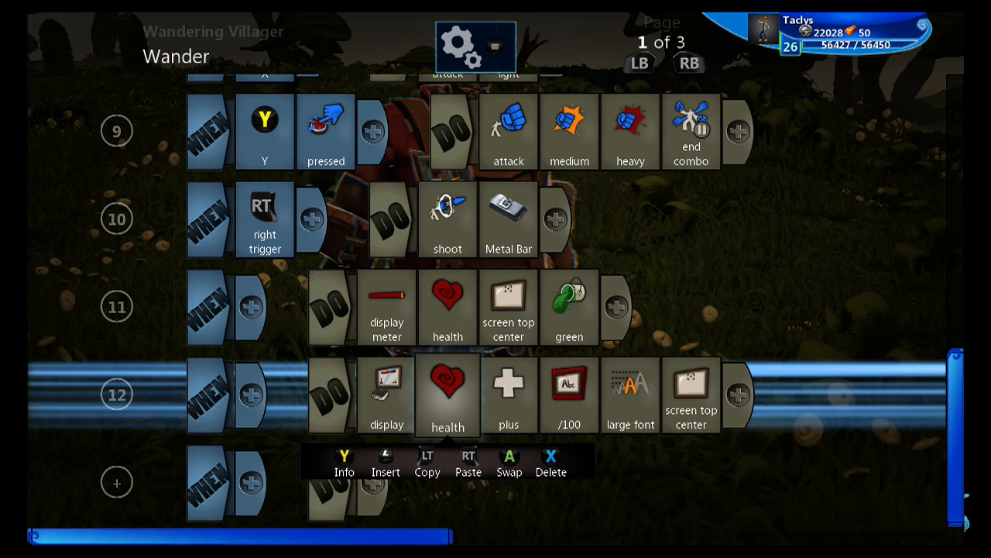
left_click(508, 395)
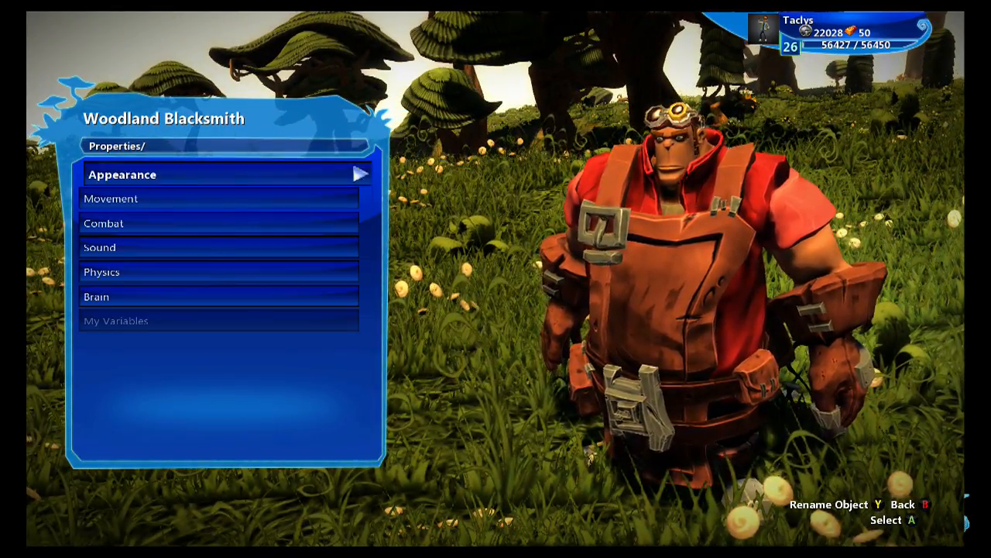
Step: Back out of the Woodland Blacksmith's properties menu
left_click(220, 198)
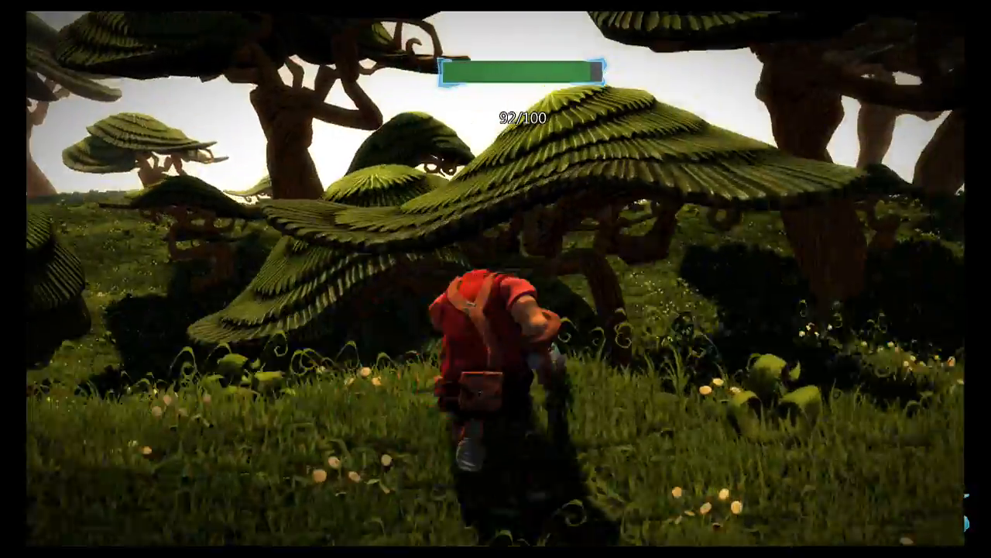
mouse_move(495, 279)
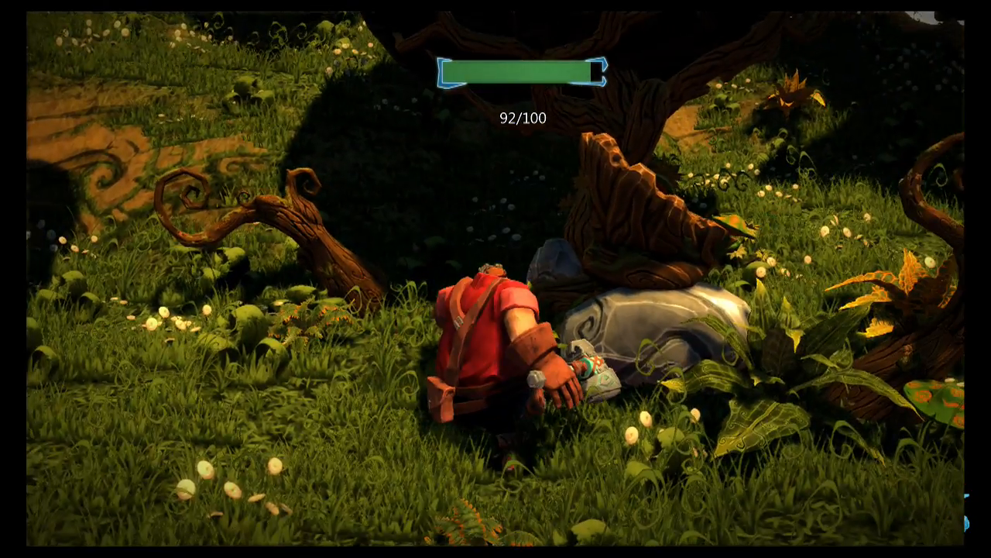
Step: Pause the playtest after checking the 92/100 meter and return to edit mode
key("Escape")
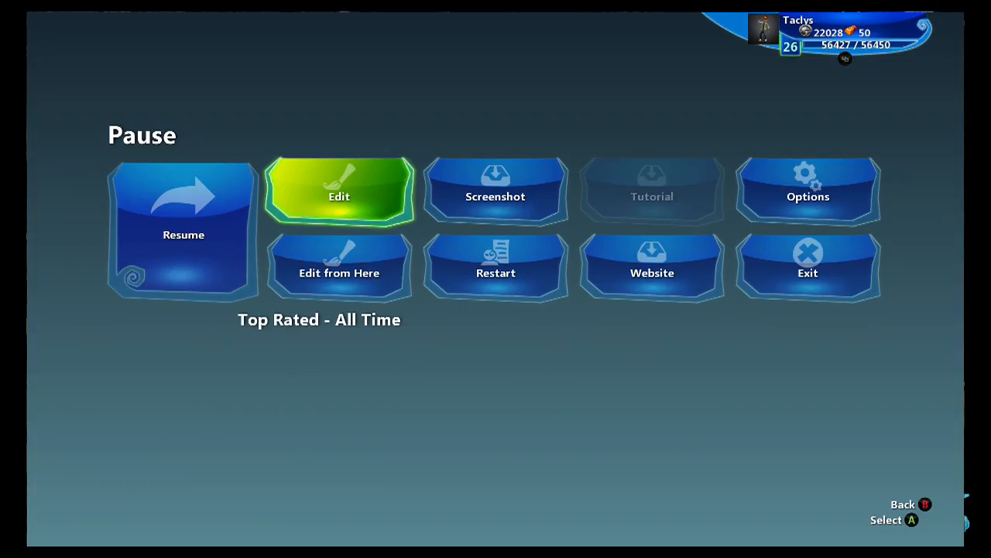
left_click(337, 192)
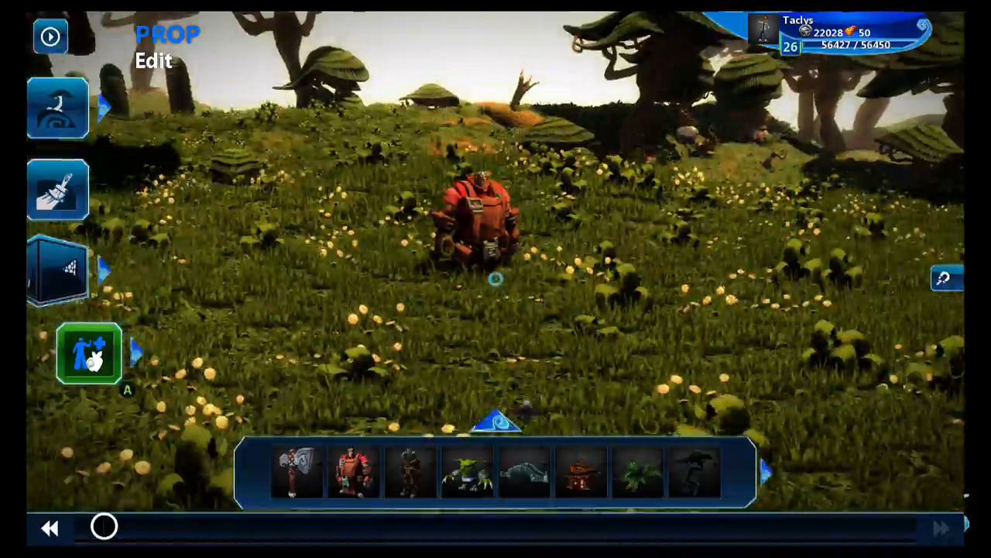